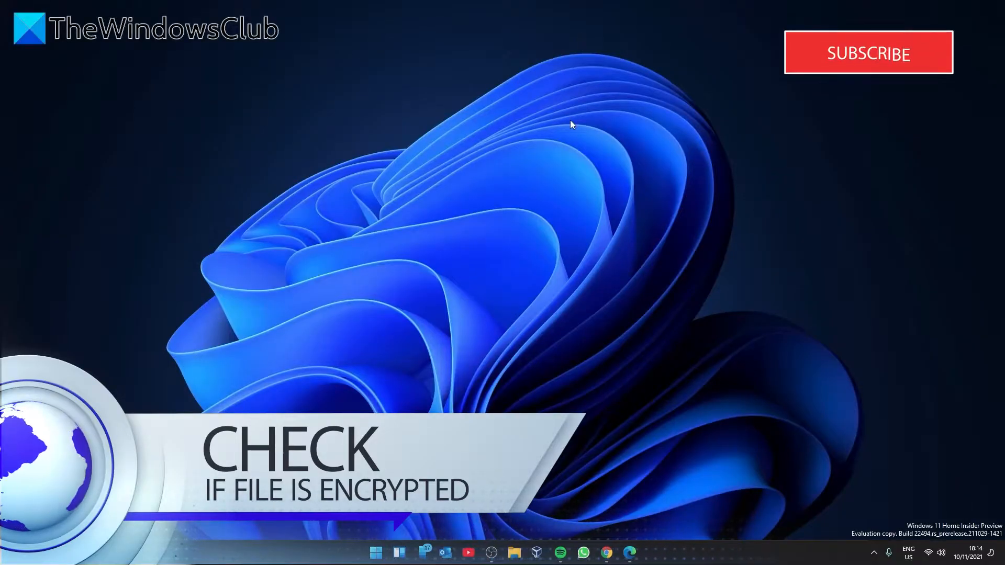
{"action": "mouse_move", "coordinate": [492, 336]}
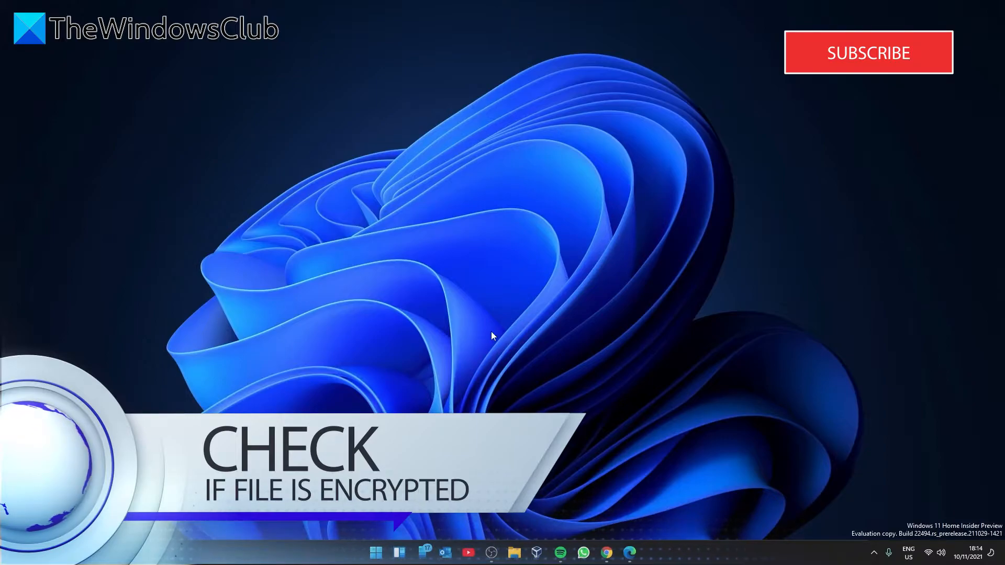
- Show the Properties of the Finished Videos folder from File Explorer's Quick access
{"action": "left_click", "coordinate": [513, 552]}
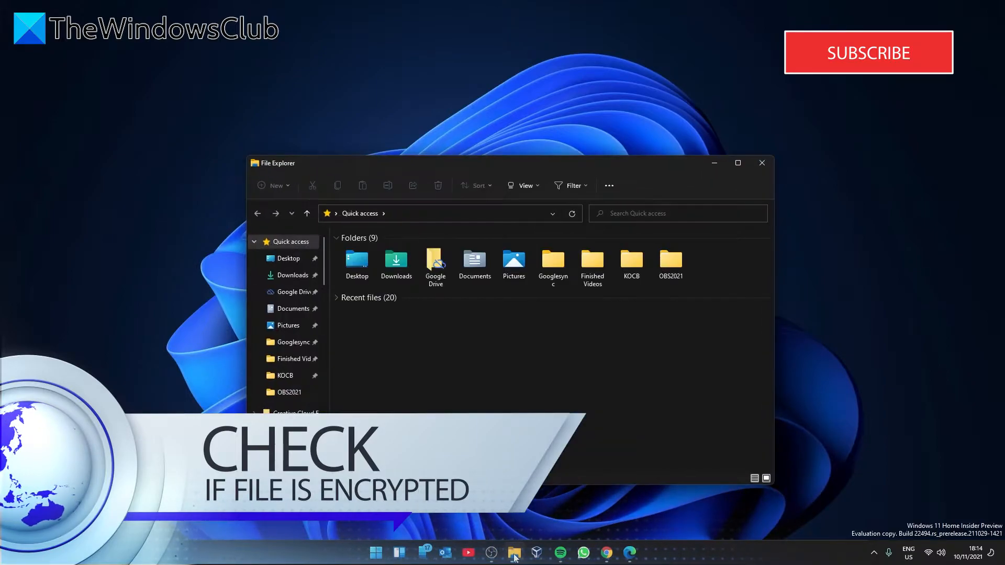
{"action": "mouse_move", "coordinate": [648, 396]}
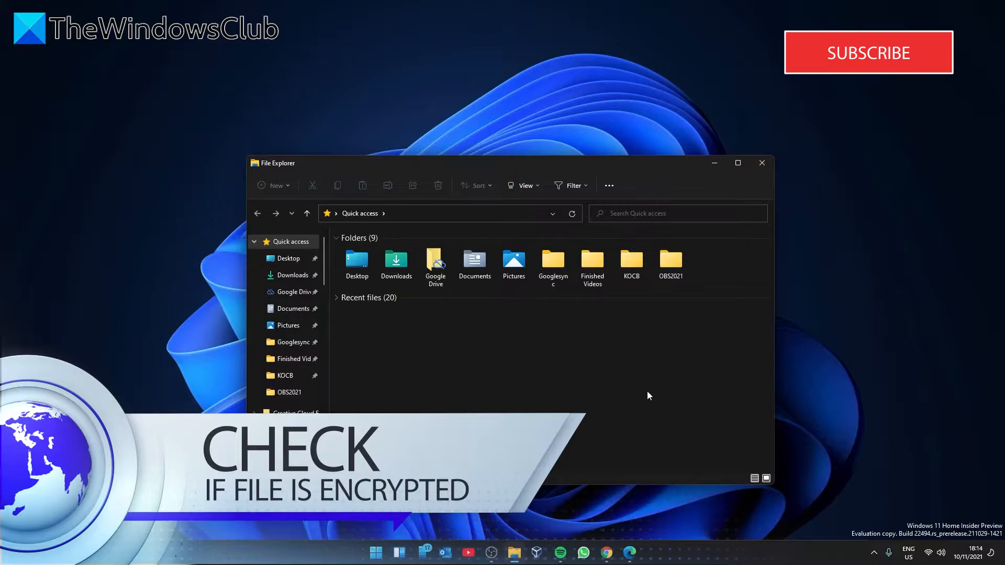
{"action": "left_click", "coordinate": [590, 265]}
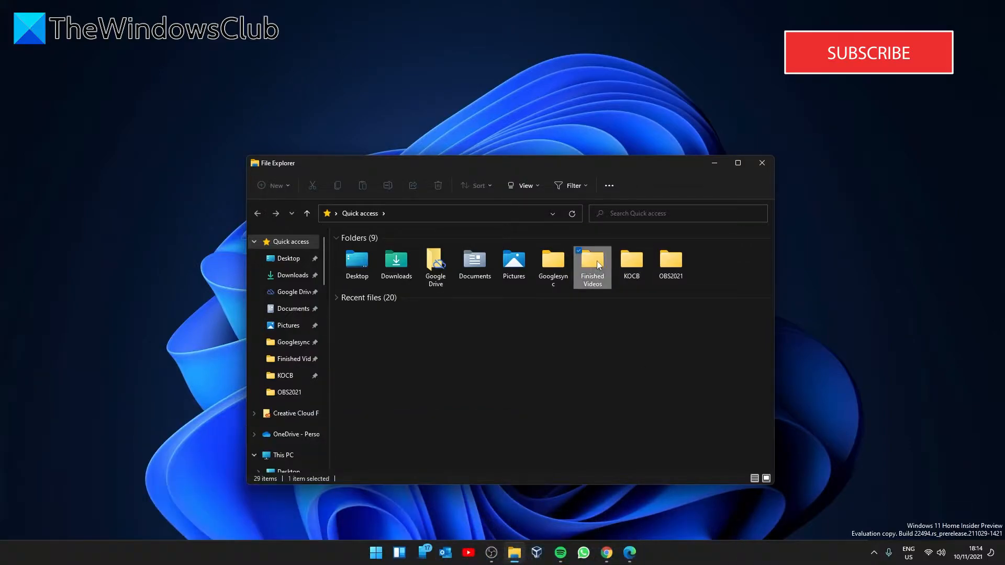
{"action": "right_click", "coordinate": [590, 265]}
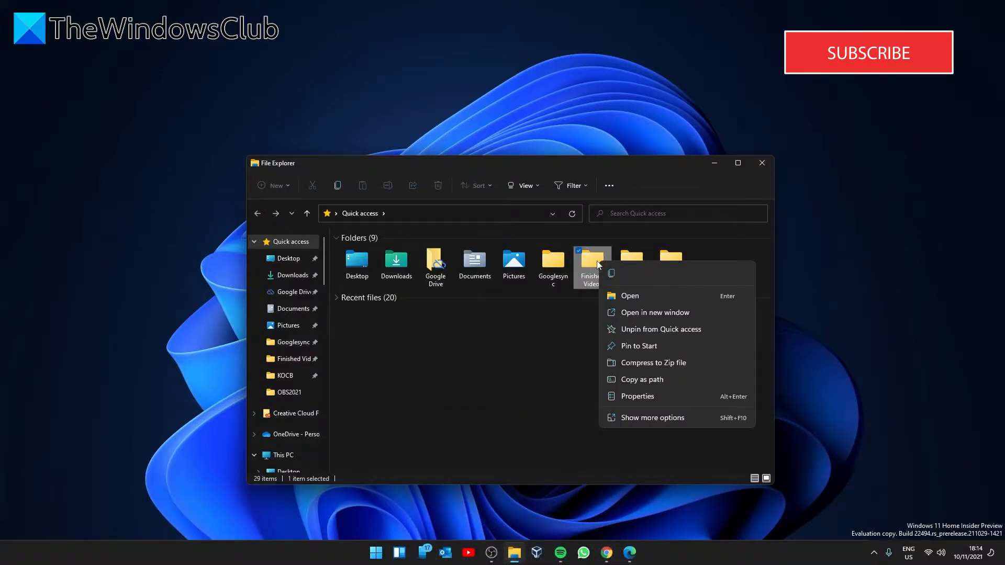
{"action": "left_click", "coordinate": [637, 395]}
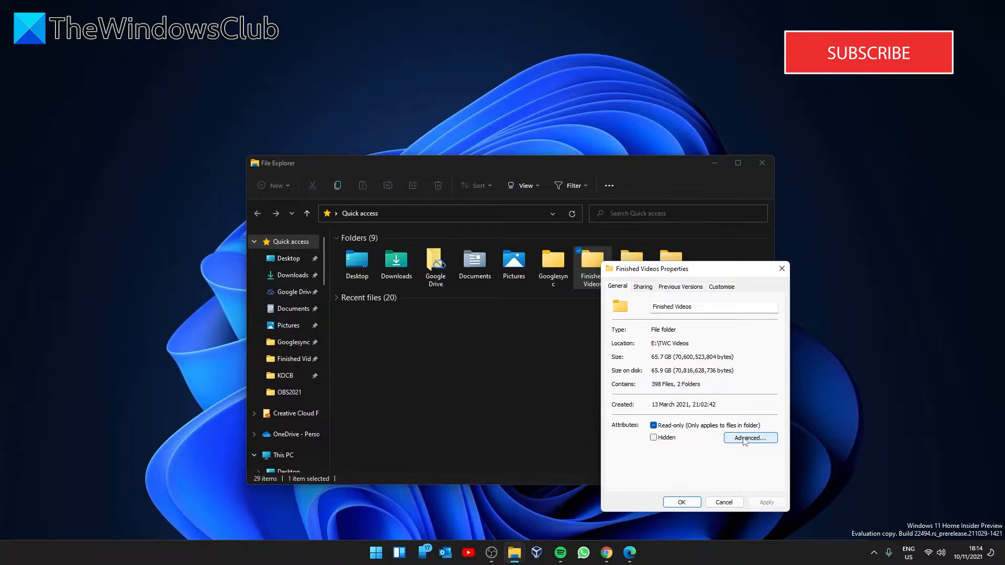
- View the folder's Advanced Attributes, where Encrypt contents is not enabled
{"action": "left_click", "coordinate": [748, 438]}
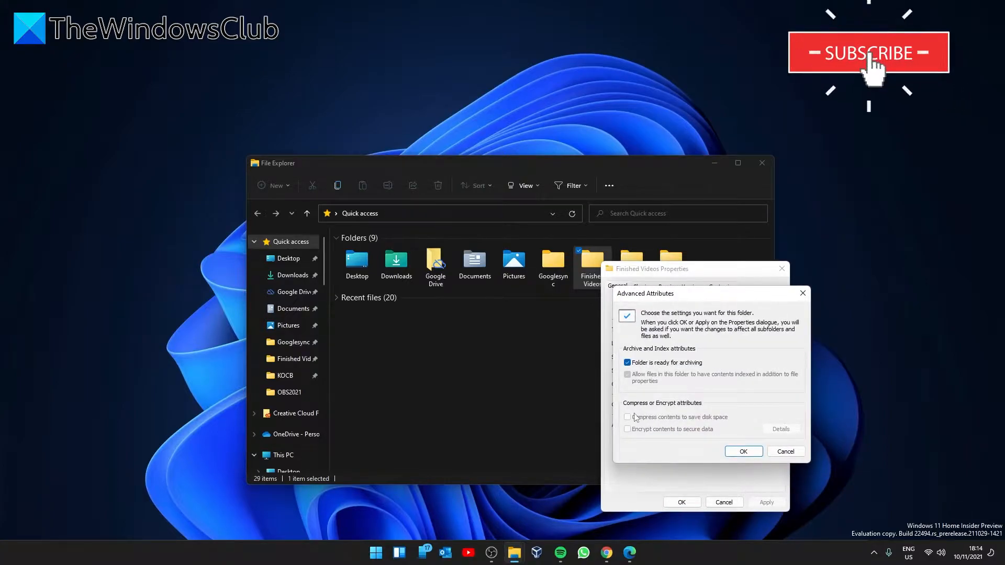
{"action": "mouse_move", "coordinate": [708, 408]}
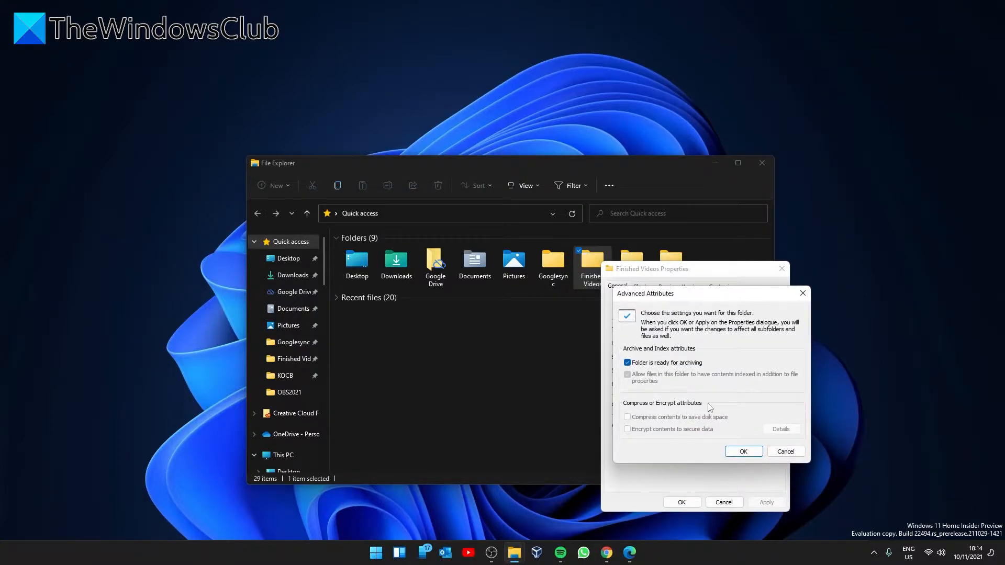
{"action": "mouse_move", "coordinate": [632, 439]}
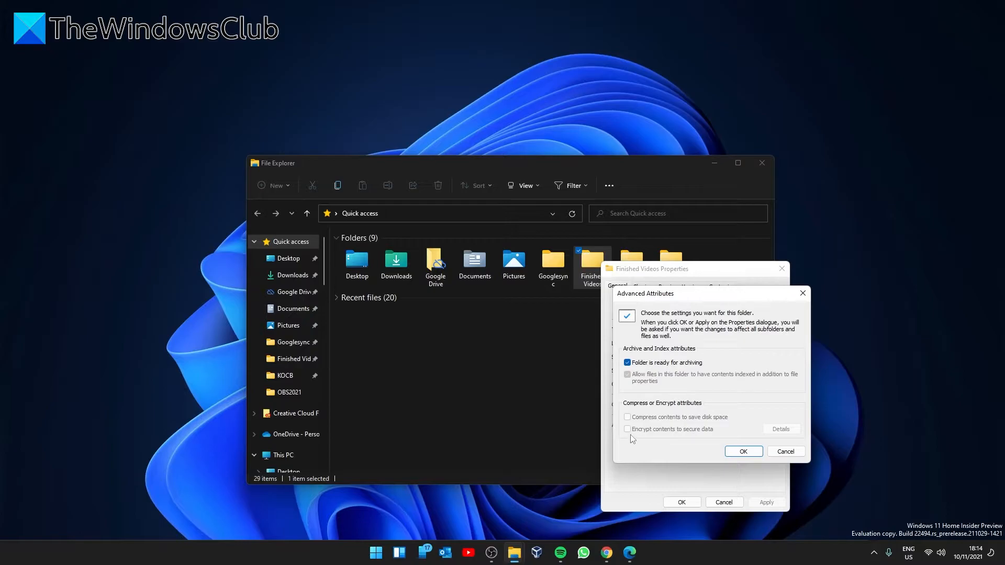
{"action": "mouse_move", "coordinate": [631, 436]}
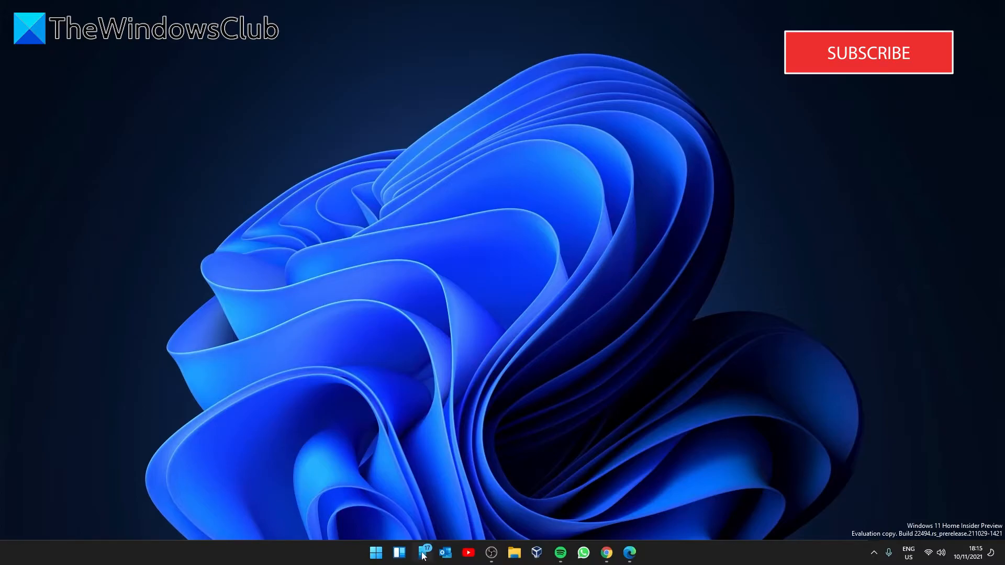
- Reach the User Accounts page for the current administrator account via Control Panel
{"action": "left_click", "coordinate": [376, 551]}
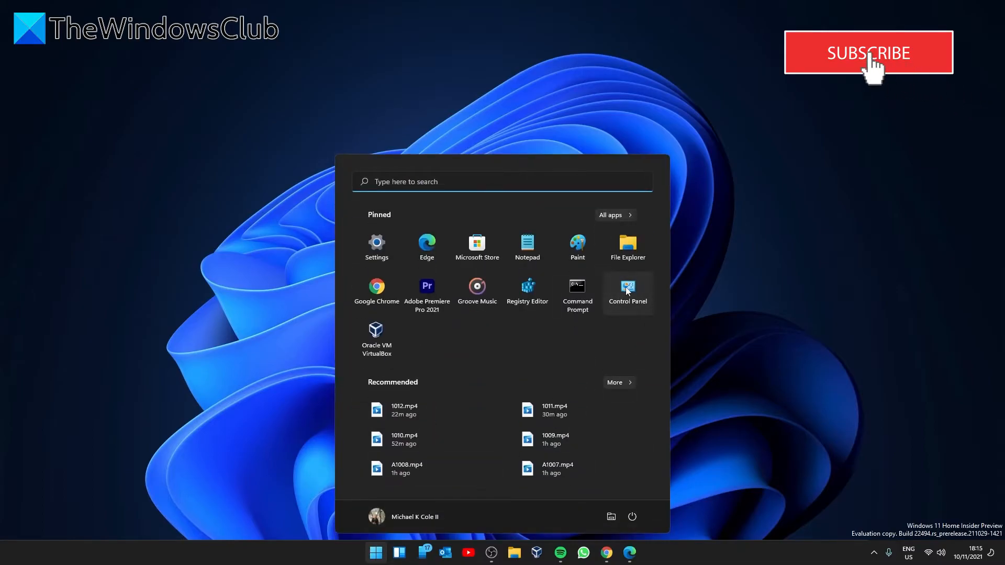
{"action": "left_click", "coordinate": [627, 289]}
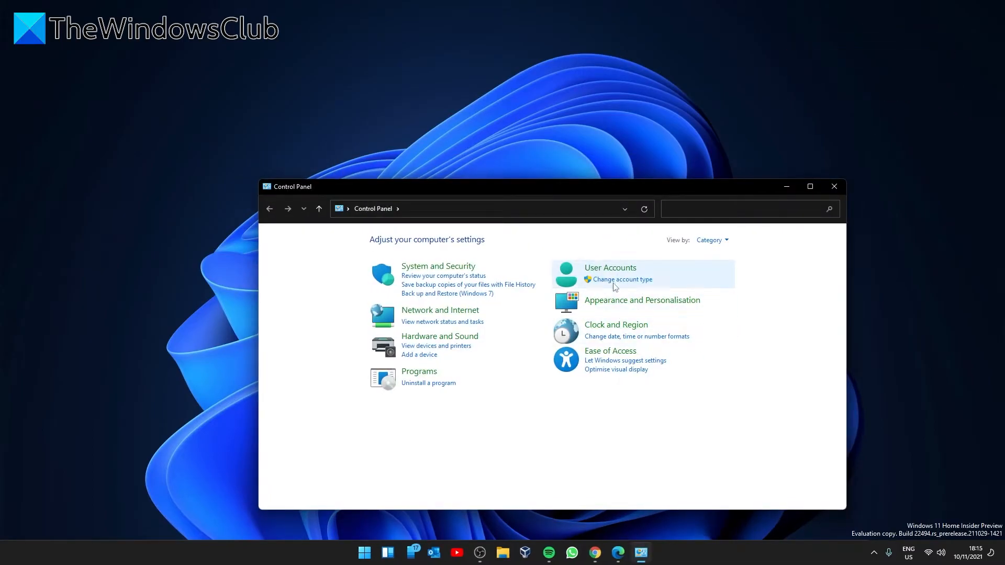
{"action": "left_click", "coordinate": [609, 267]}
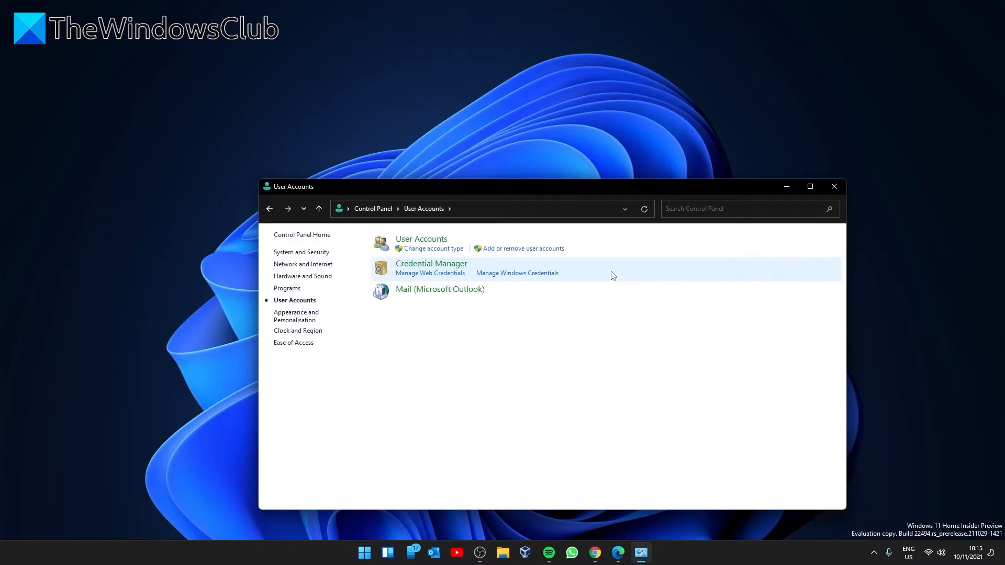
{"action": "mouse_move", "coordinate": [433, 249]}
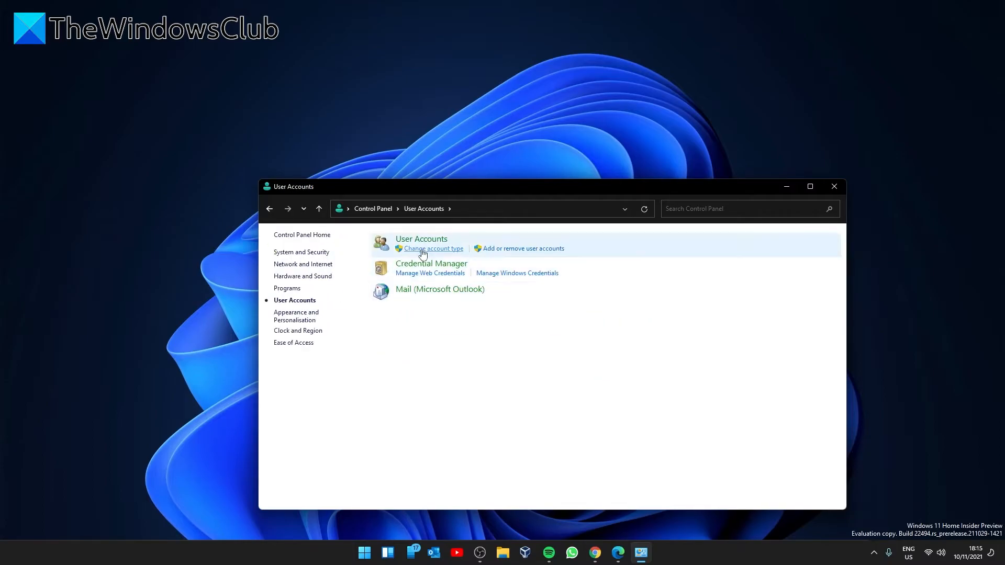
{"action": "mouse_move", "coordinate": [421, 239]}
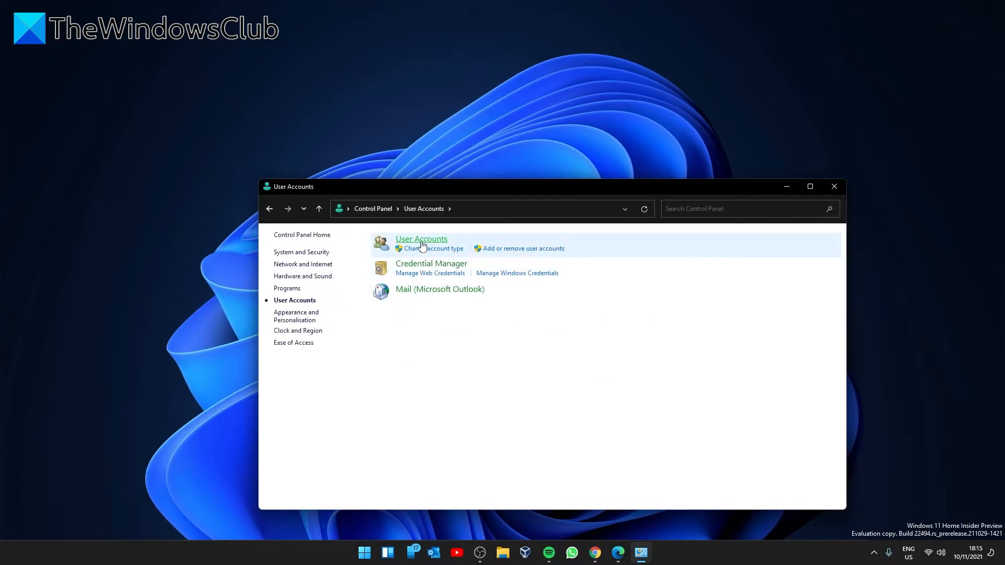
{"action": "left_click", "coordinate": [420, 239]}
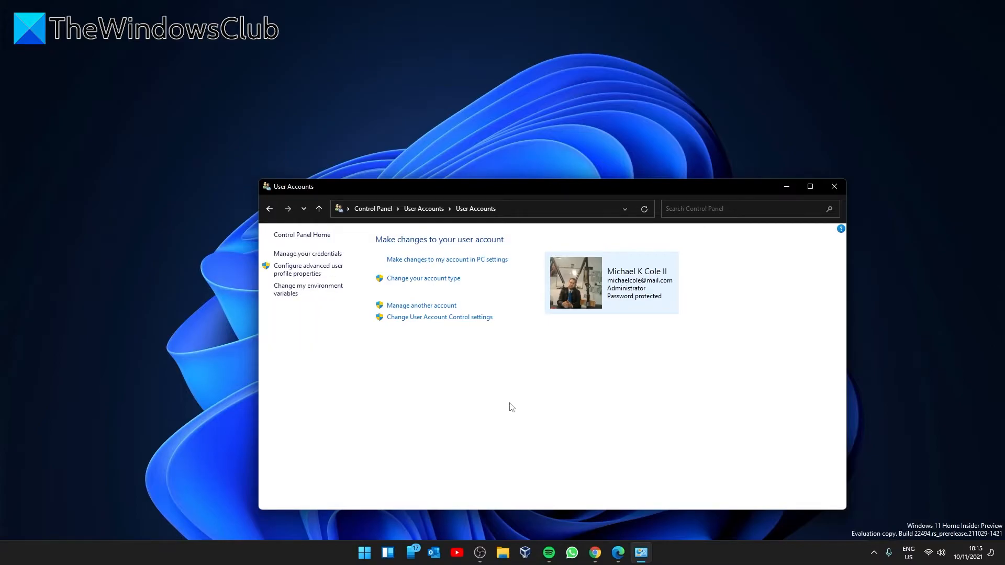
{"action": "mouse_move", "coordinate": [431, 398]}
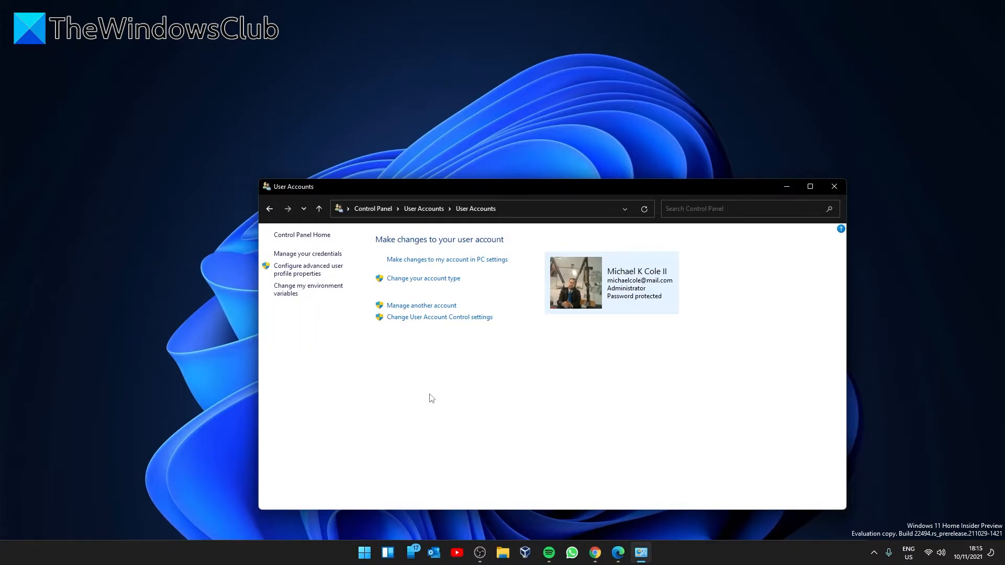
{"action": "mouse_move", "coordinate": [428, 322]}
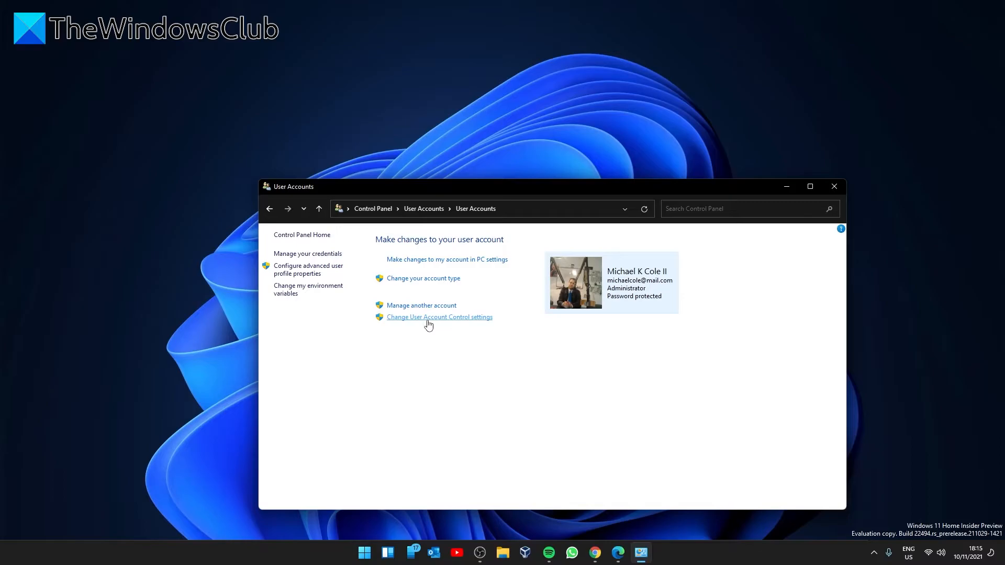
- Bring up the User Account Control settings dialog showing the default notification level
{"action": "left_click", "coordinate": [438, 316]}
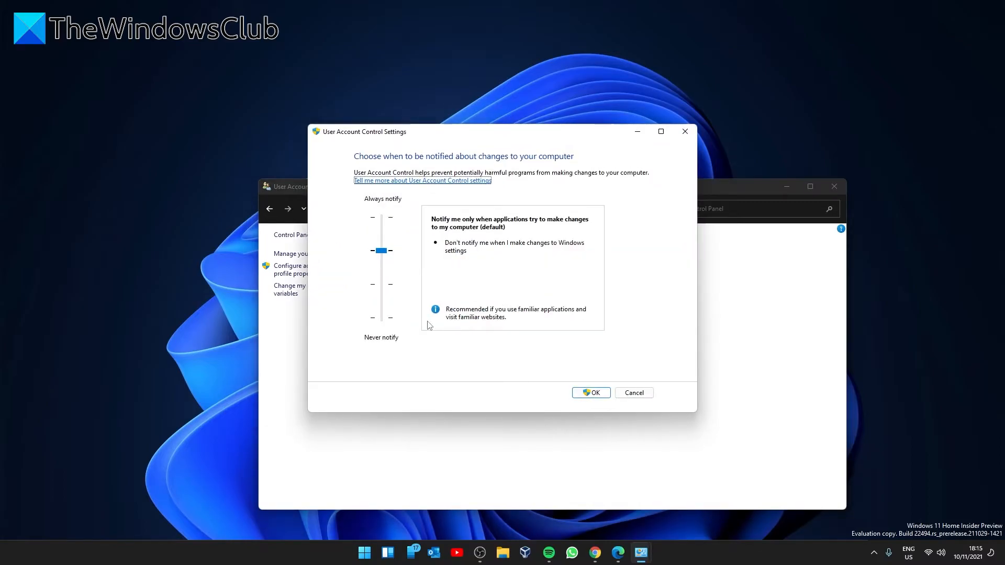
{"action": "mouse_move", "coordinate": [383, 321]}
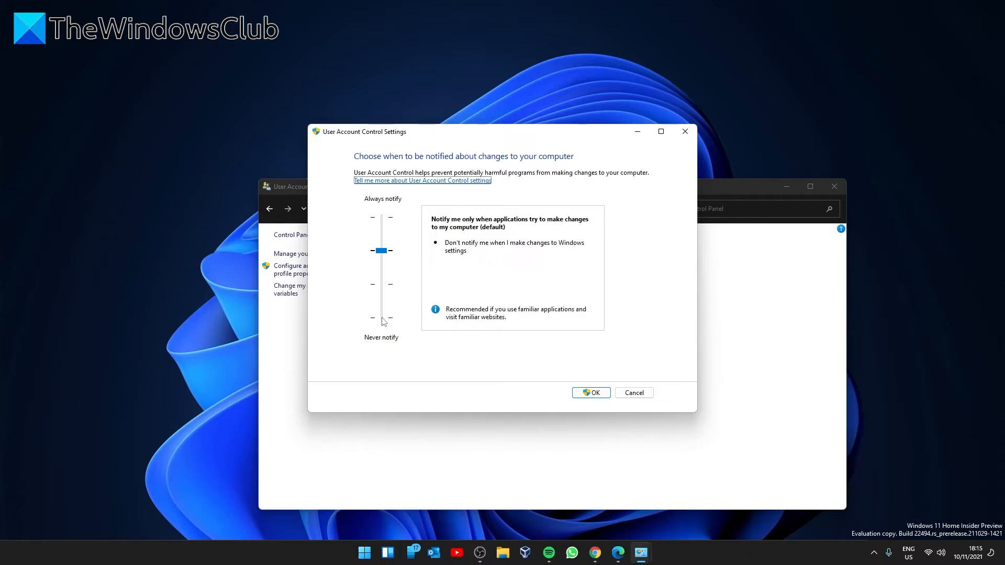
{"action": "mouse_move", "coordinate": [578, 348]}
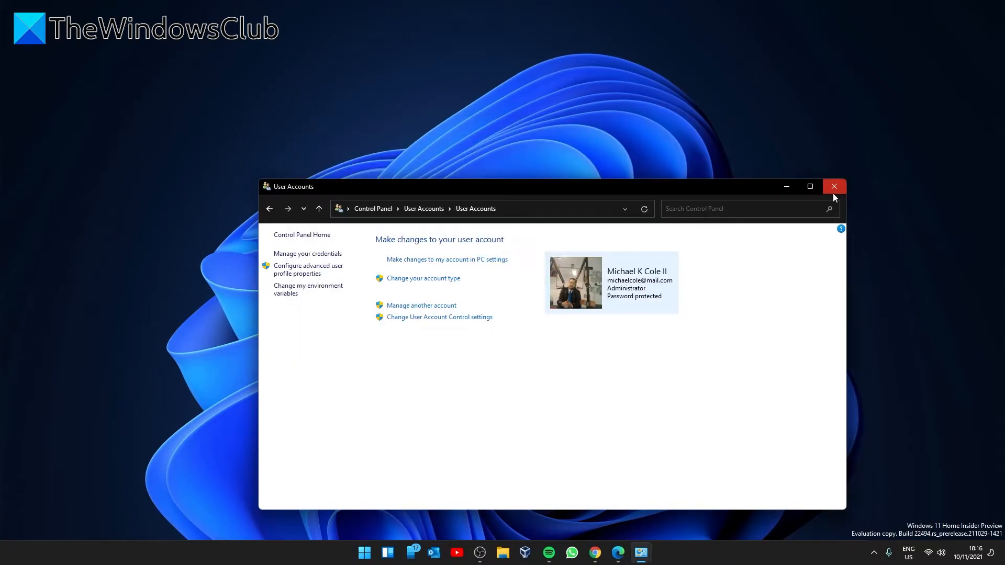
{"action": "mouse_move", "coordinate": [834, 187]}
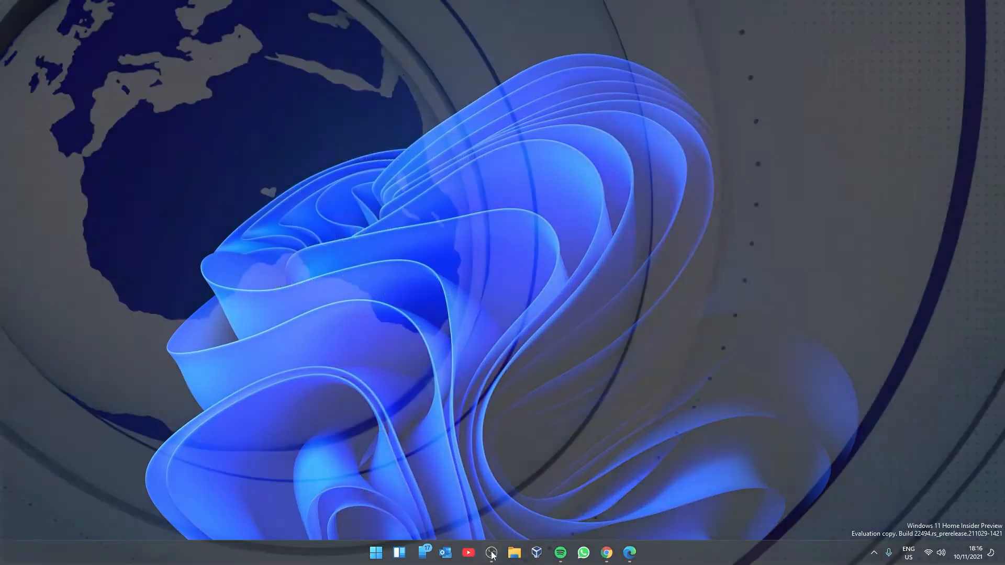
- Browse TheWindowsClub channel's Videos page on YouTube in the browser
{"action": "left_click", "coordinate": [490, 553]}
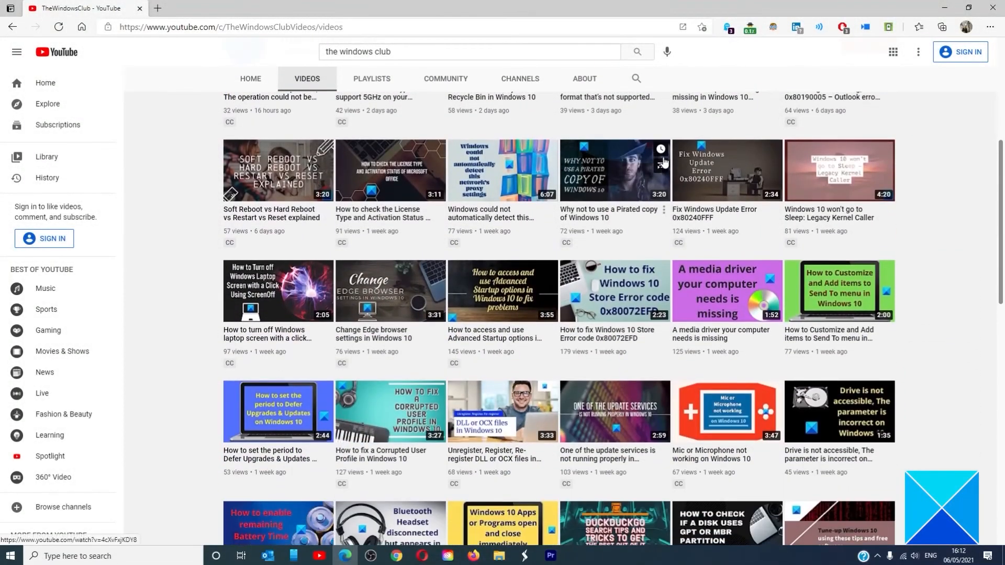
{"action": "scroll", "scroll_direction": "down", "scroll_amount": 3}
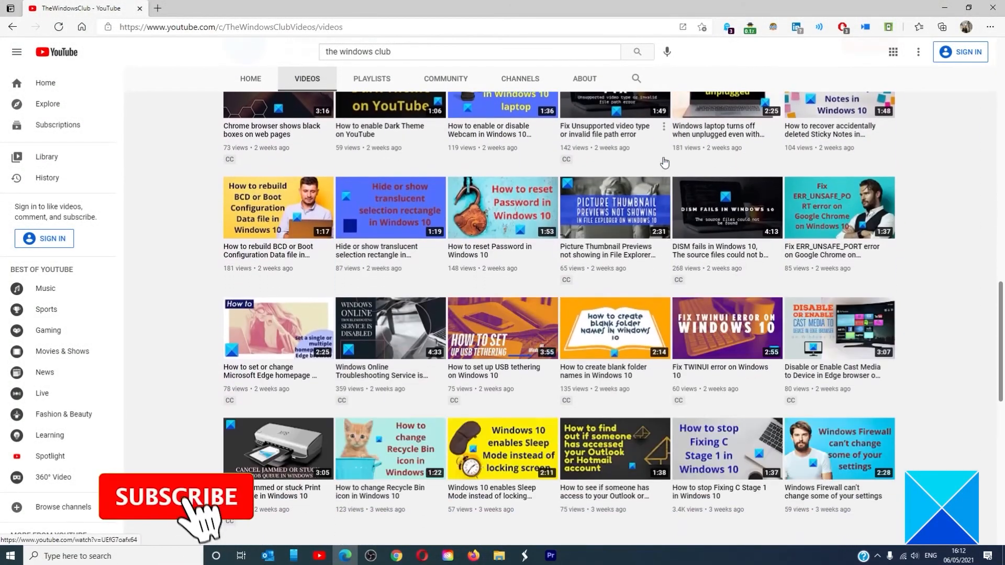
{"action": "scroll", "scroll_direction": "up", "scroll_amount": 3}
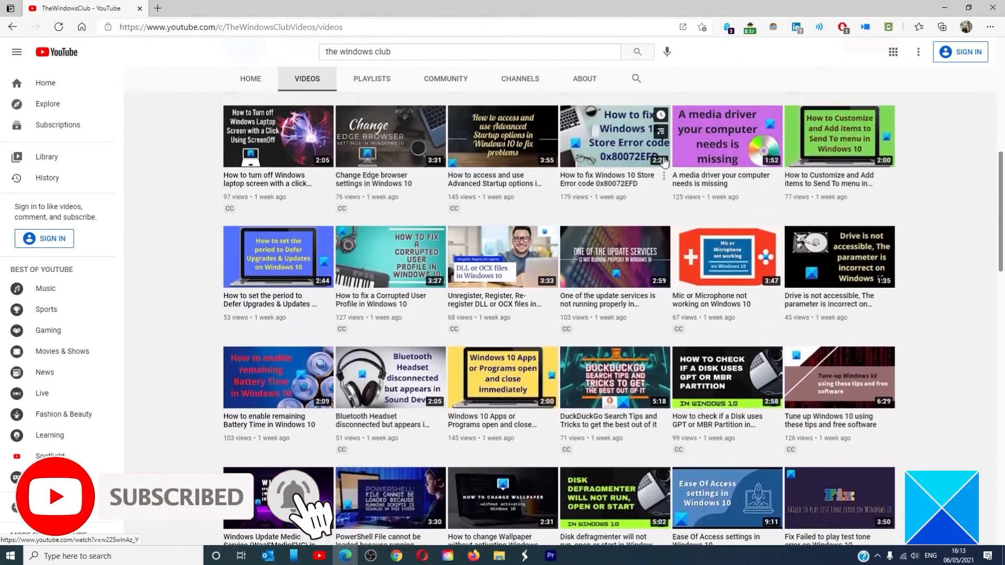